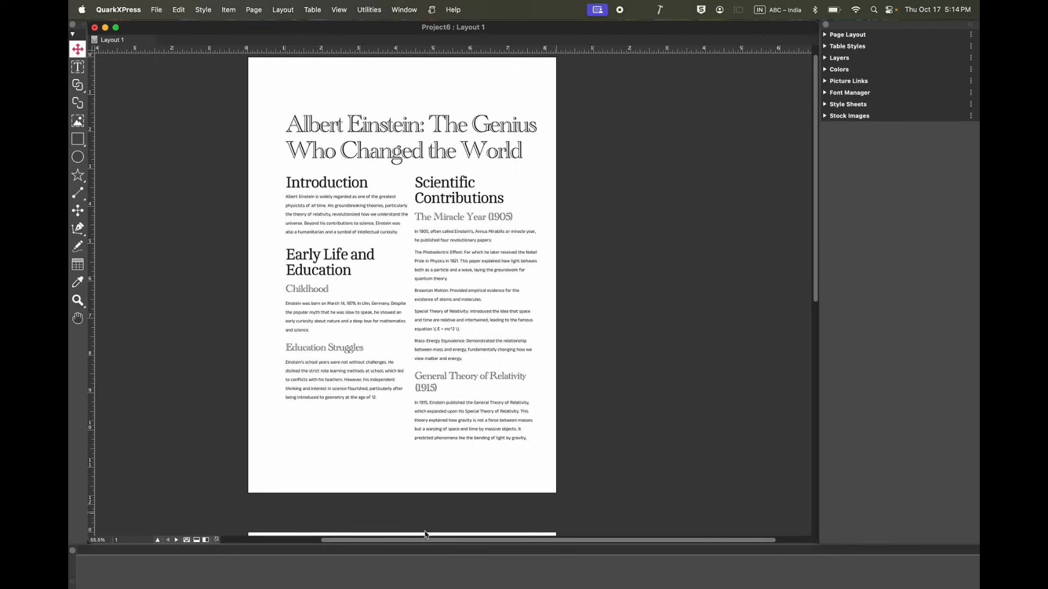
# Bring up the Quick Access Bar's three-dot options menu
pyautogui.click(391, 361)
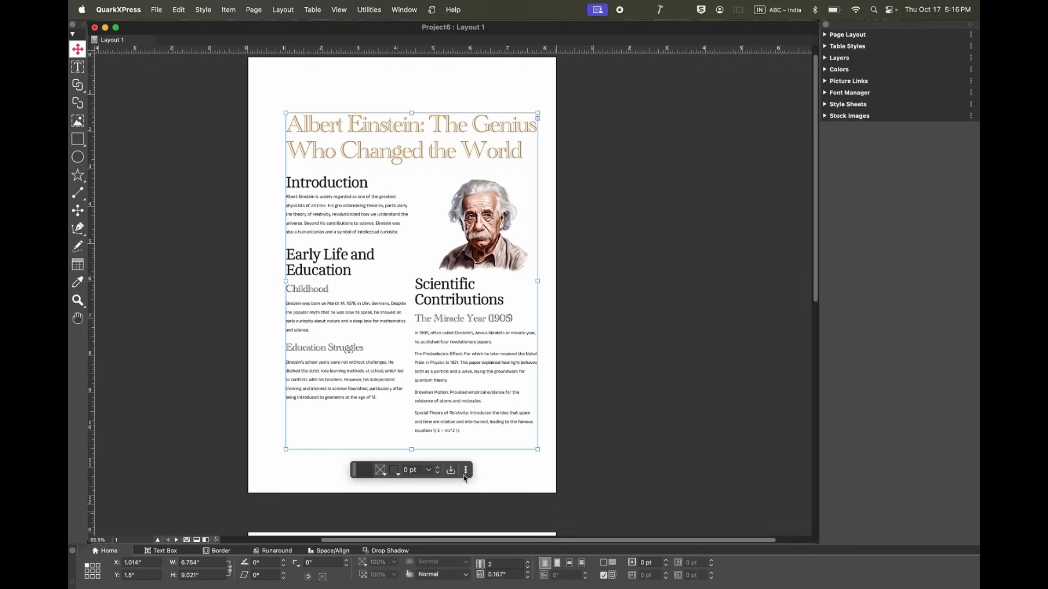
pyautogui.click(466, 469)
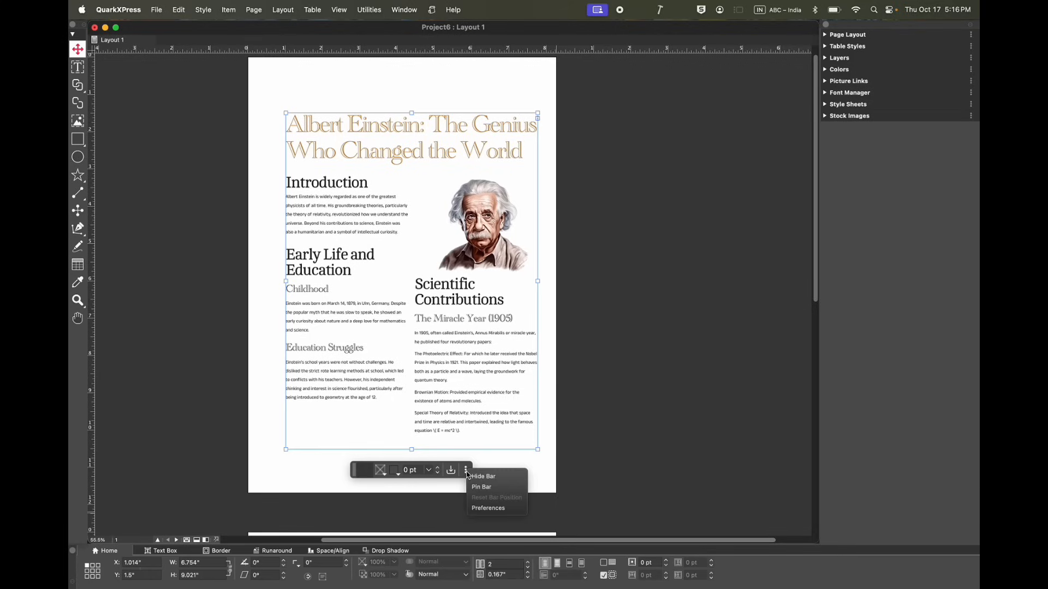
# In Quick Access Bar Preferences, enable OpenType, reorder and hide subviews, and confirm
pyautogui.click(488, 508)
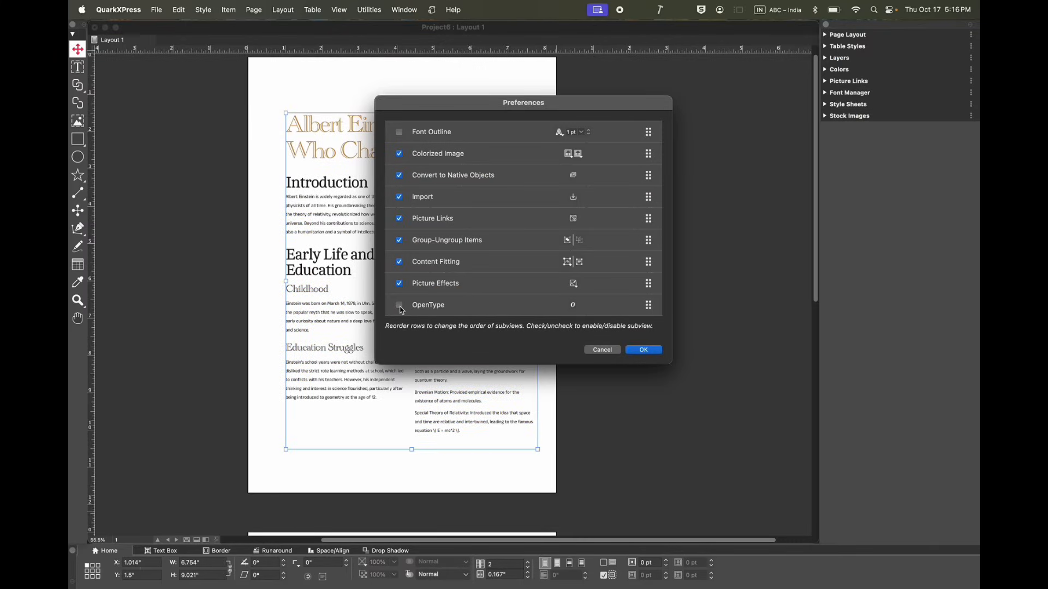
pyautogui.click(399, 305)
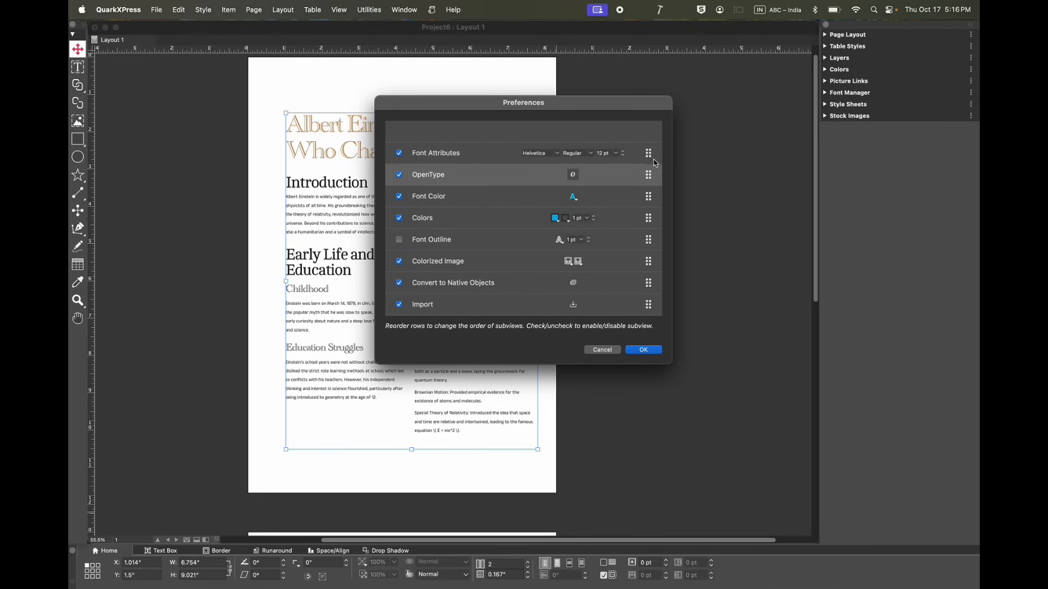
pyautogui.moveTo(599, 204)
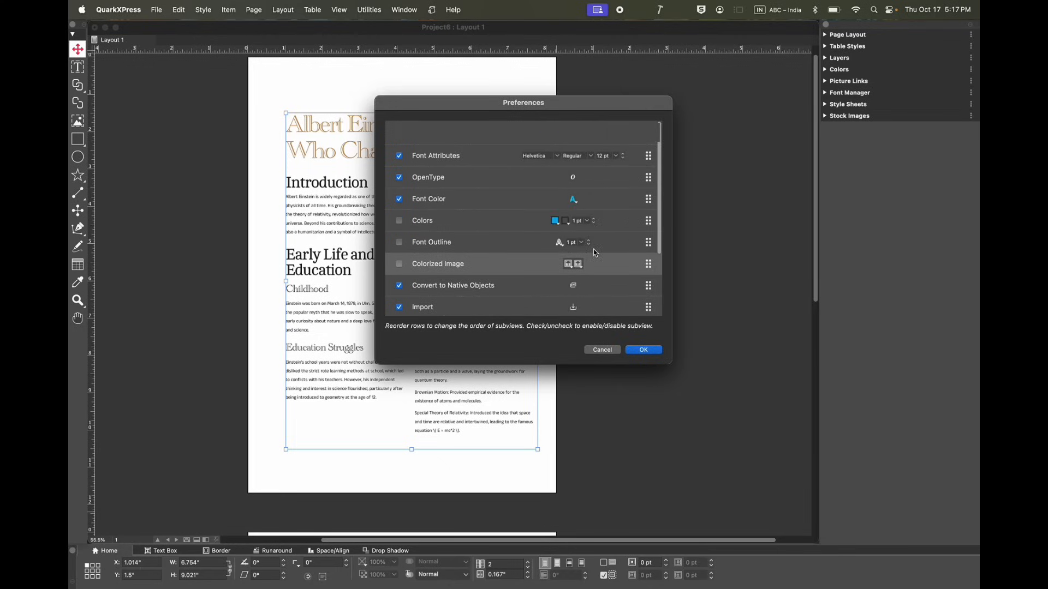
pyautogui.click(642, 350)
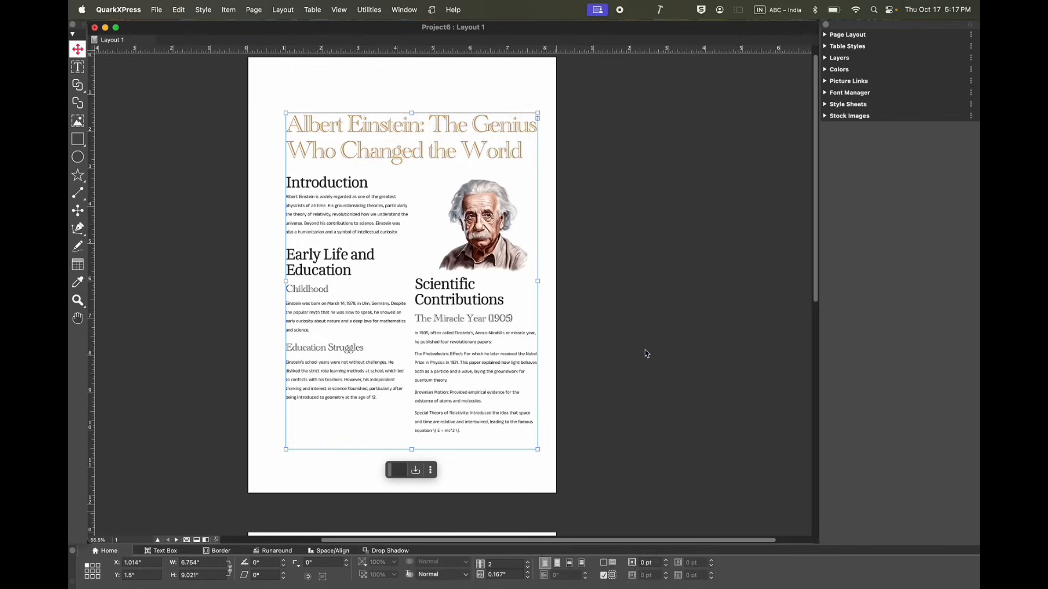